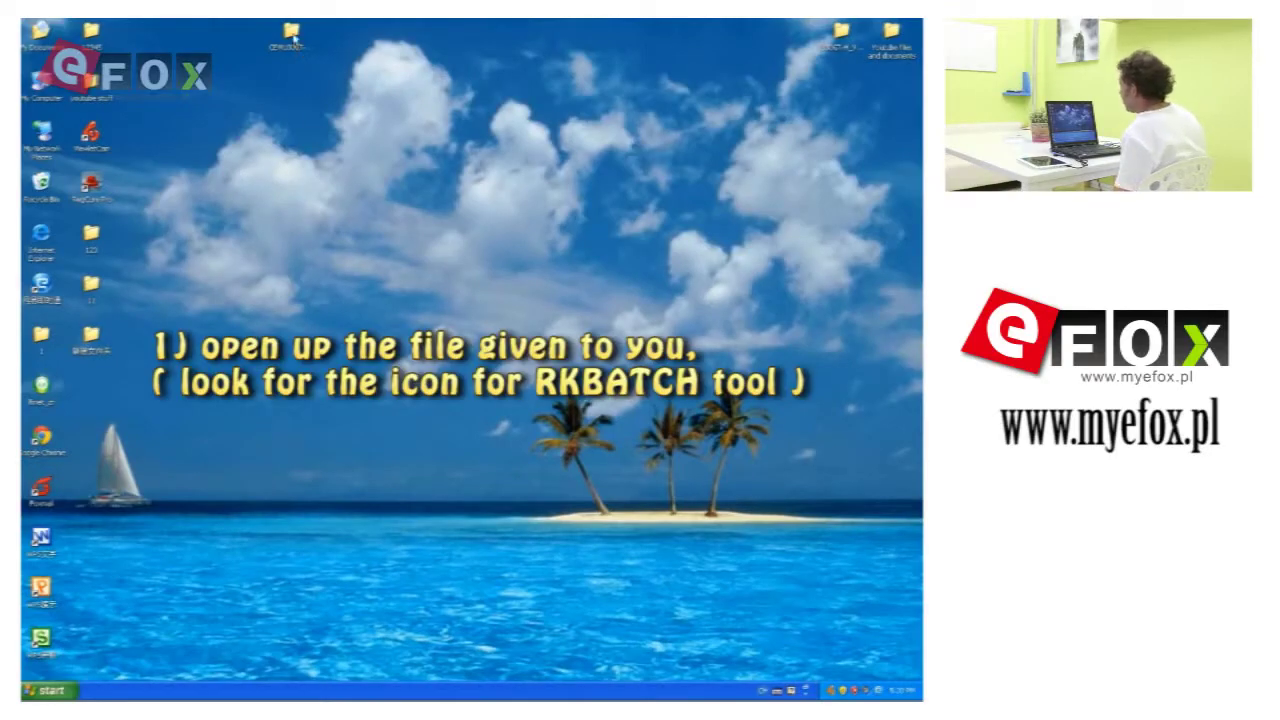
# Step: Navigate into the firmware package and its tools subfolder holding RKBatchTool.exe
pyautogui.doubleClick(290, 30)
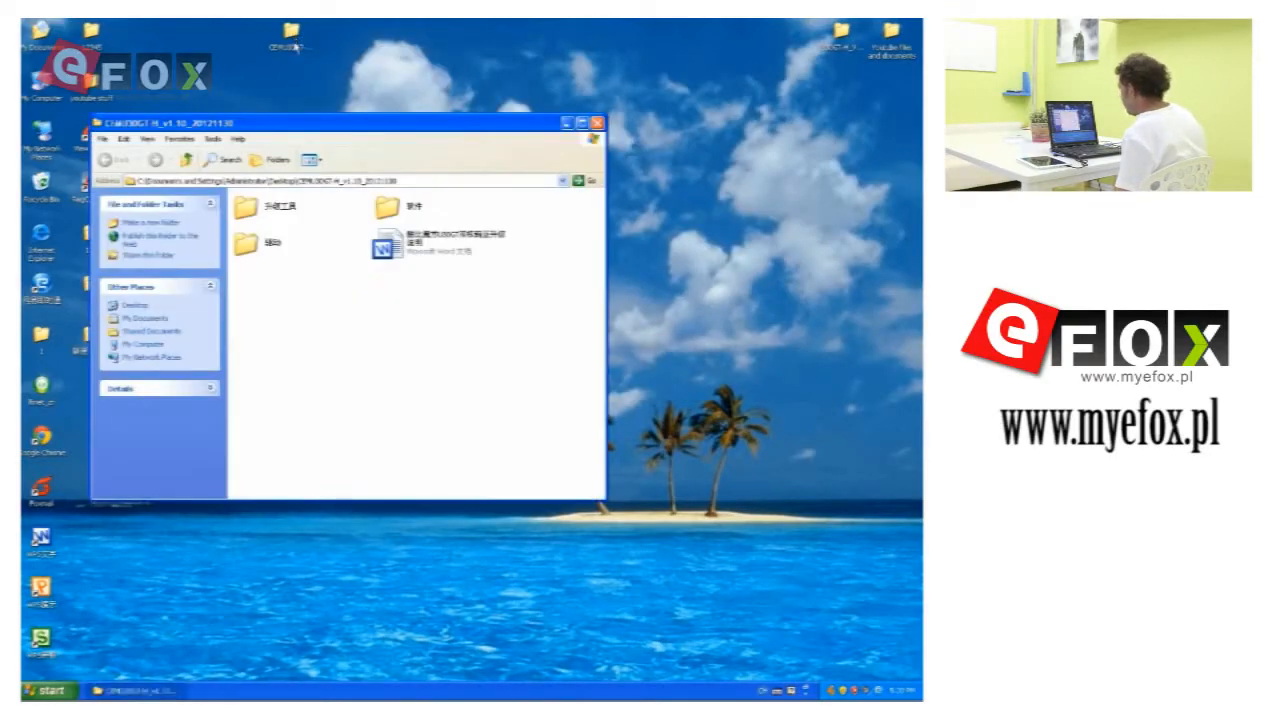
pyautogui.moveTo(252, 210)
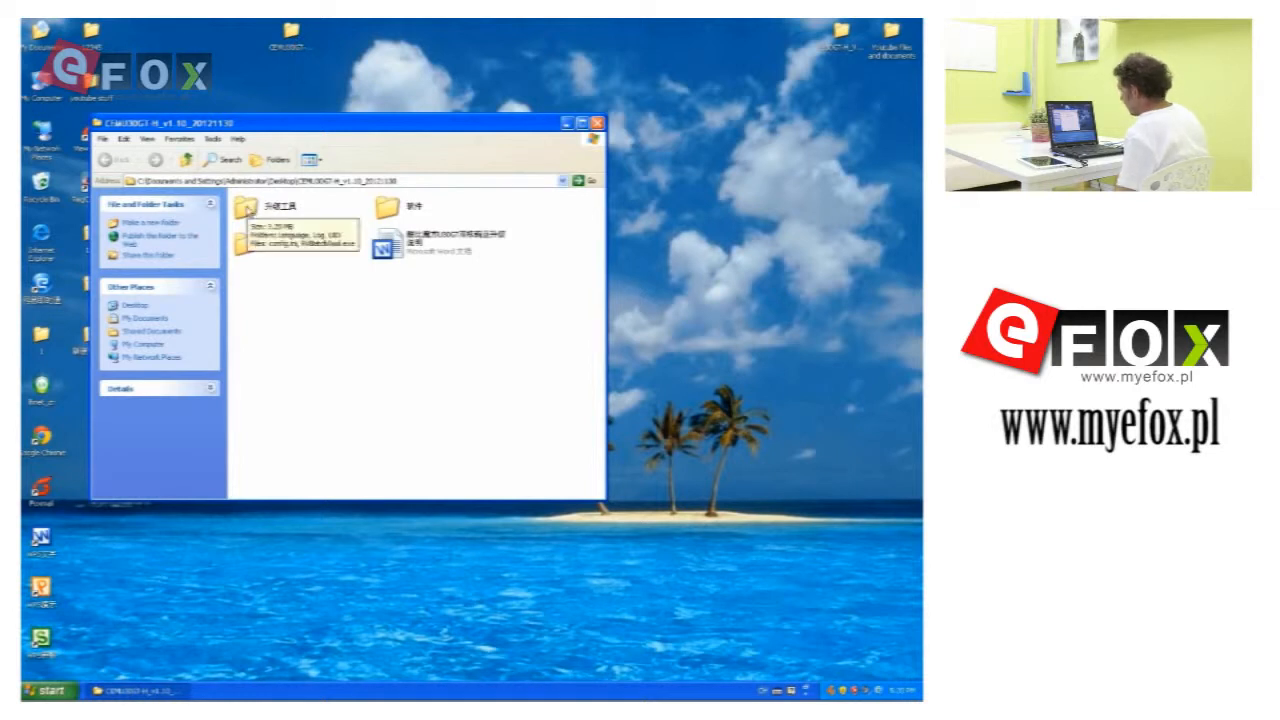
pyautogui.doubleClick(256, 206)
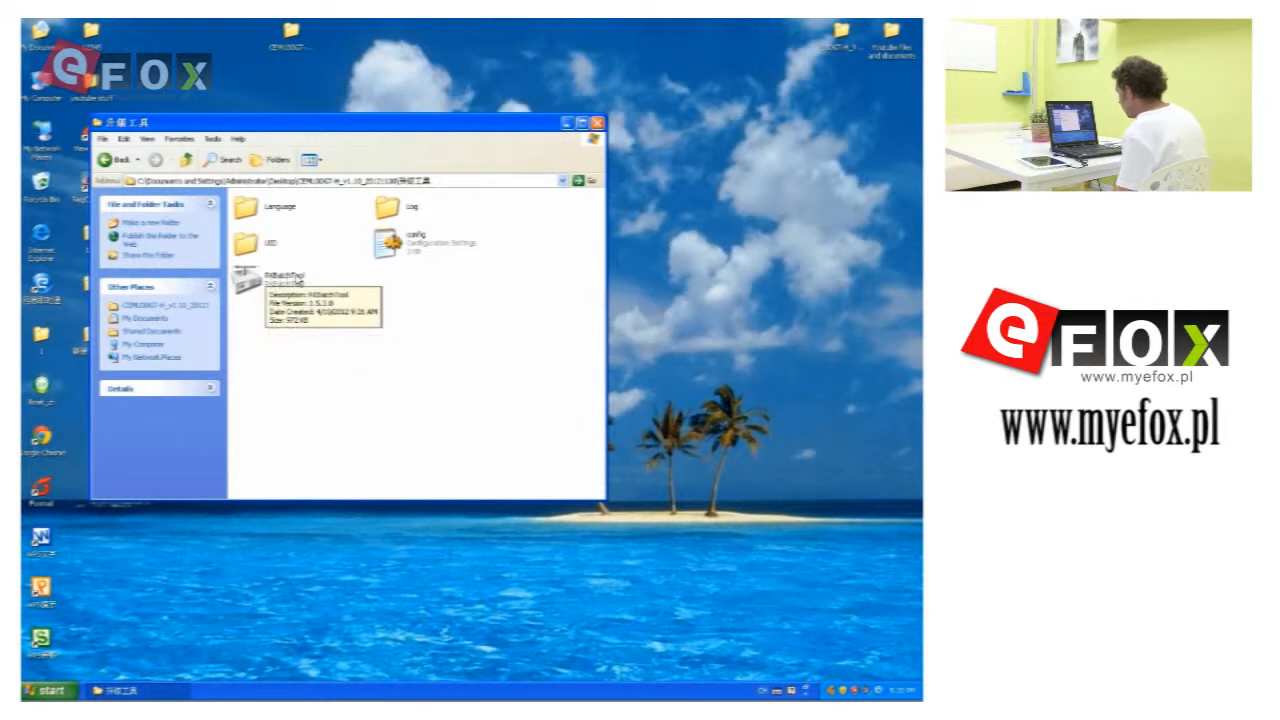
# Step: Launch RKBatchTool and switch its interface language to English
pyautogui.doubleClick(252, 280)
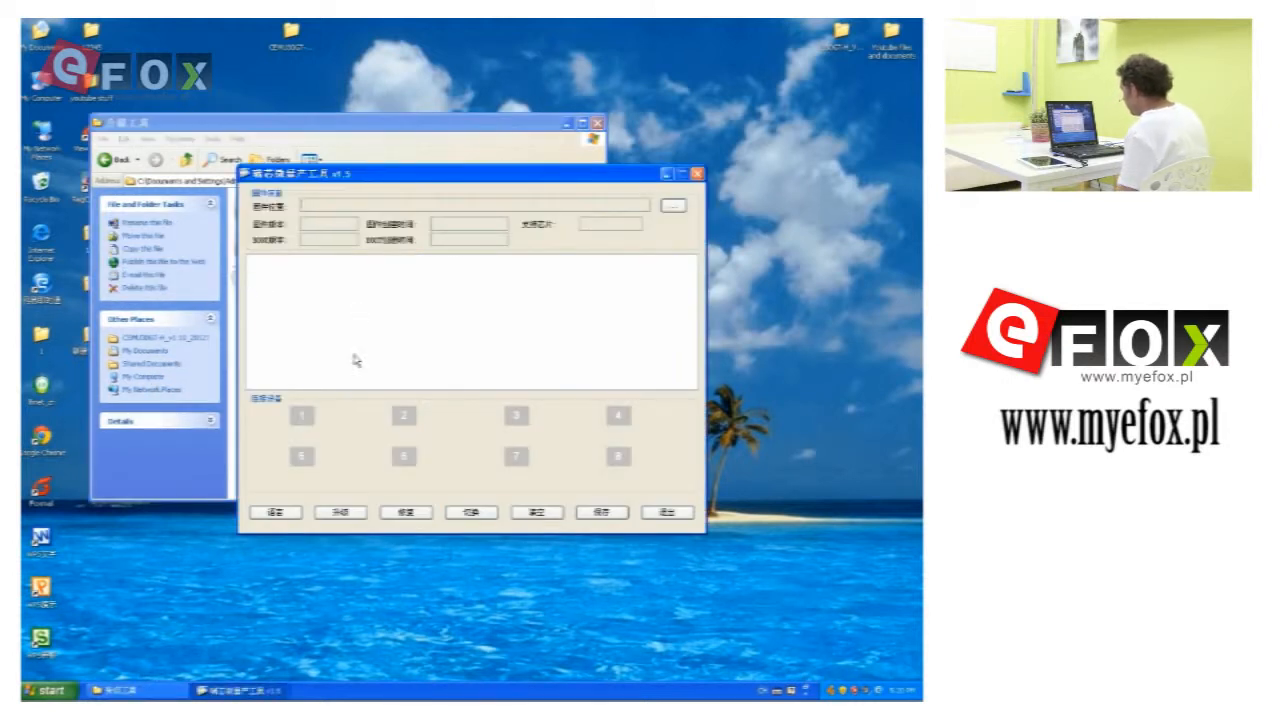
pyautogui.click(276, 512)
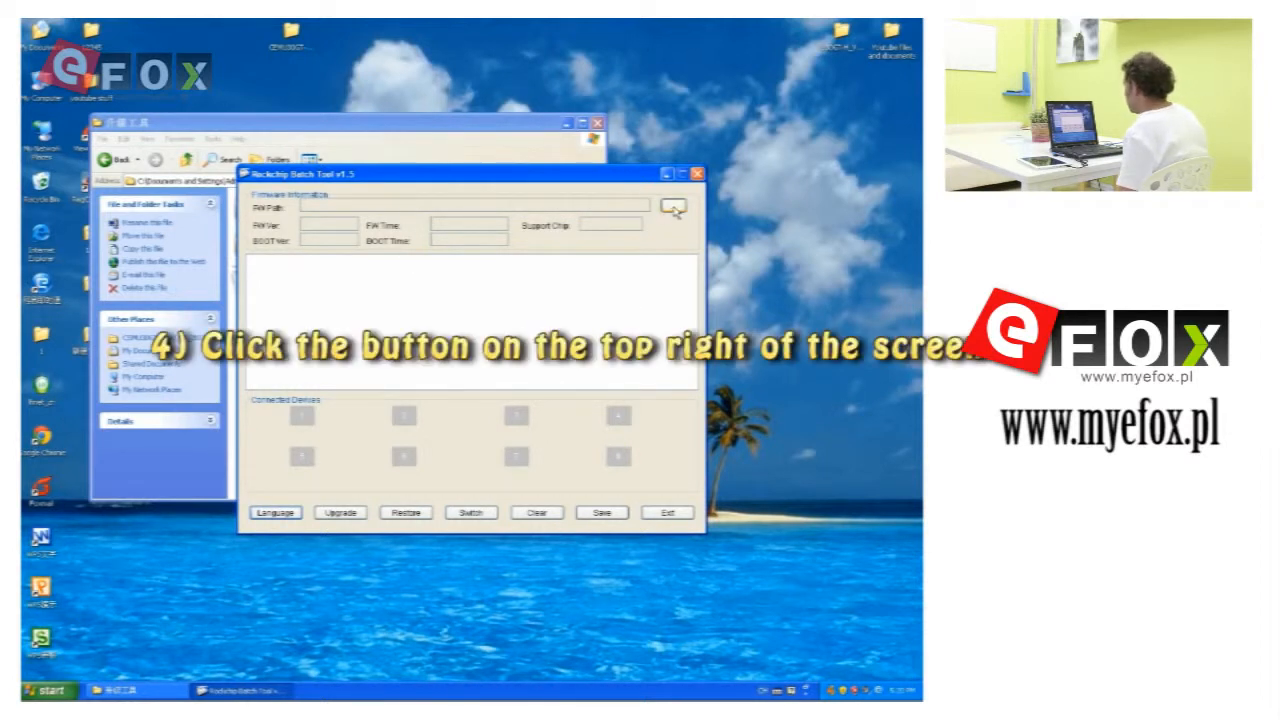
# Step: Load the .img firmware file into FW Path so its details fill in
pyautogui.click(672, 206)
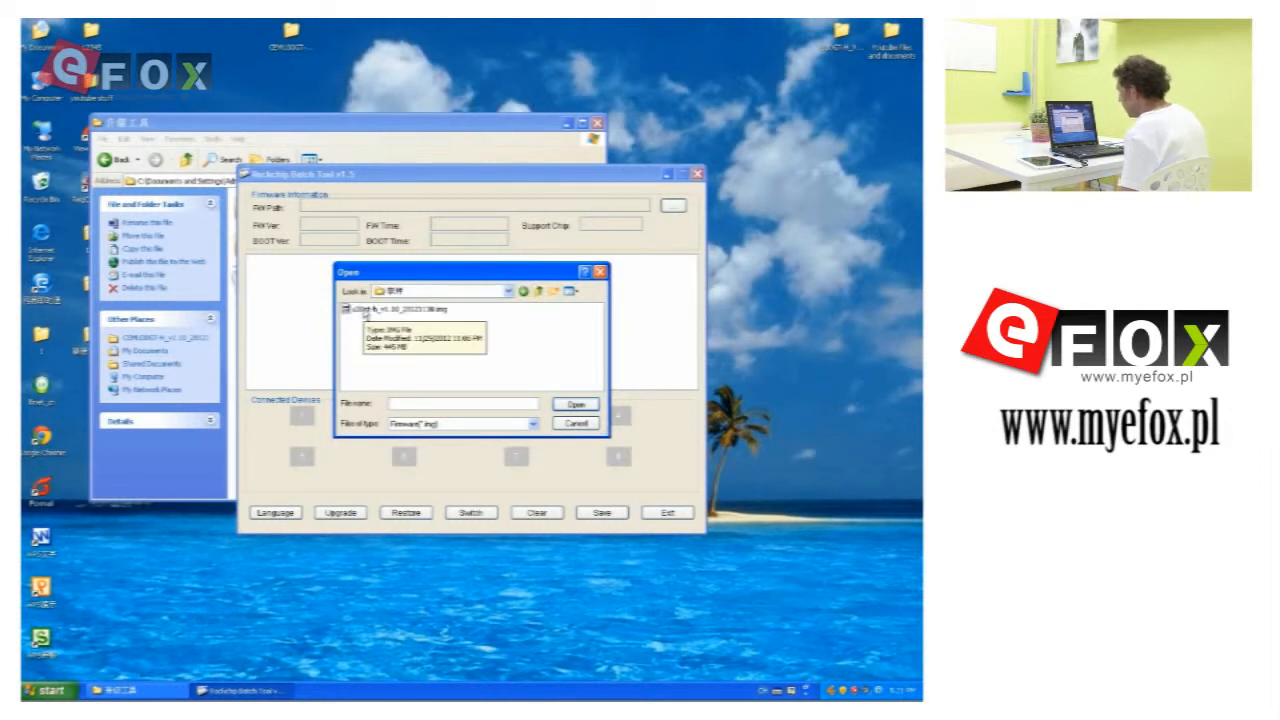
pyautogui.click(576, 402)
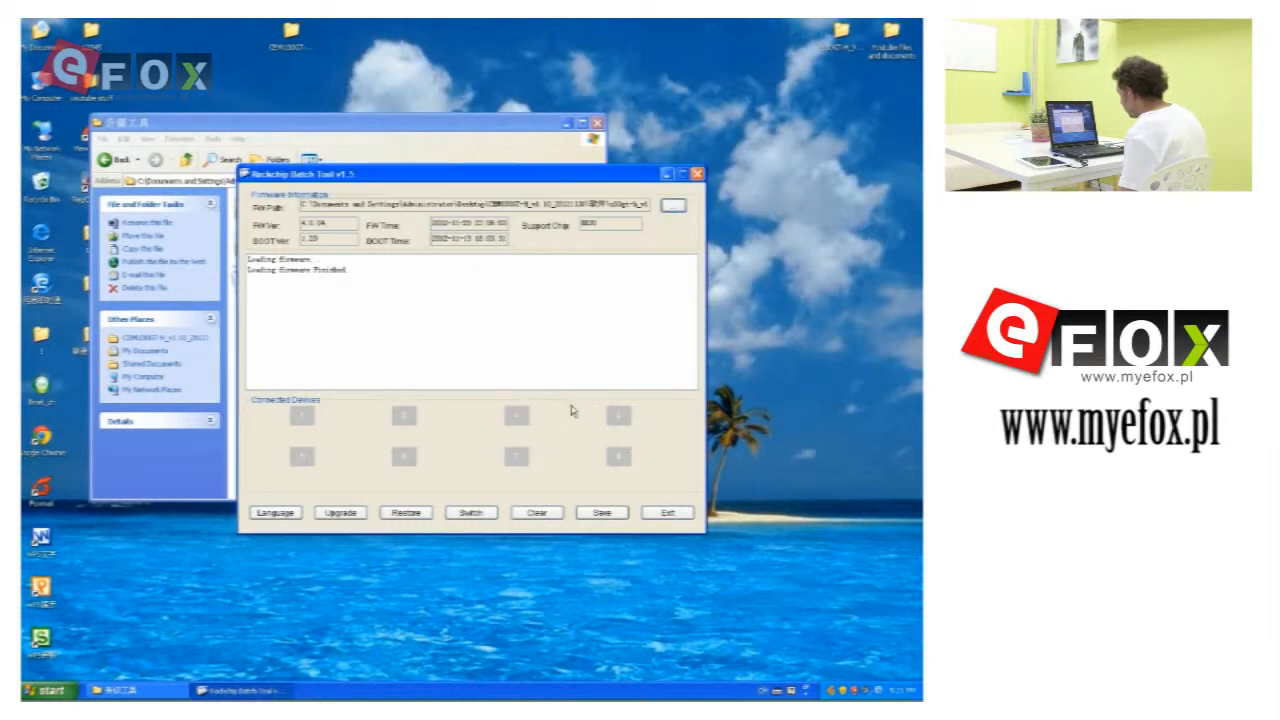
pyautogui.moveTo(404, 356)
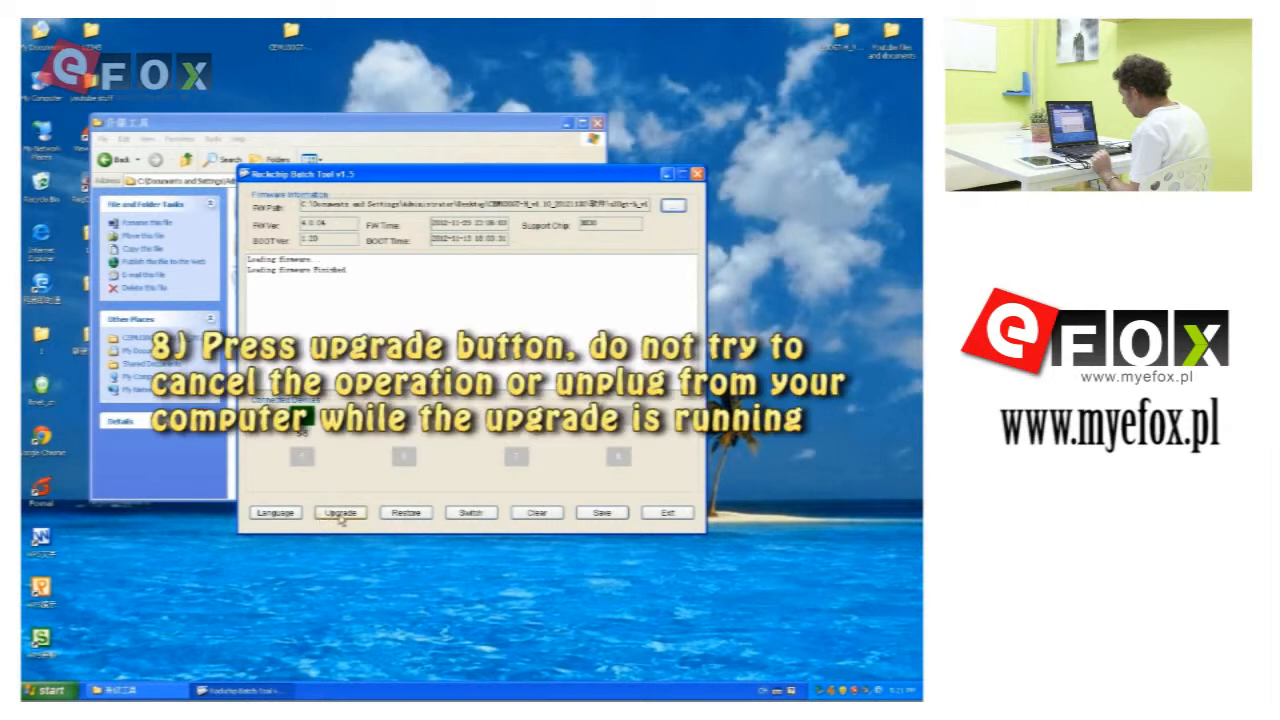
# Step: Start the Upgrade on the connected tablet and let it run in the log
pyautogui.click(340, 512)
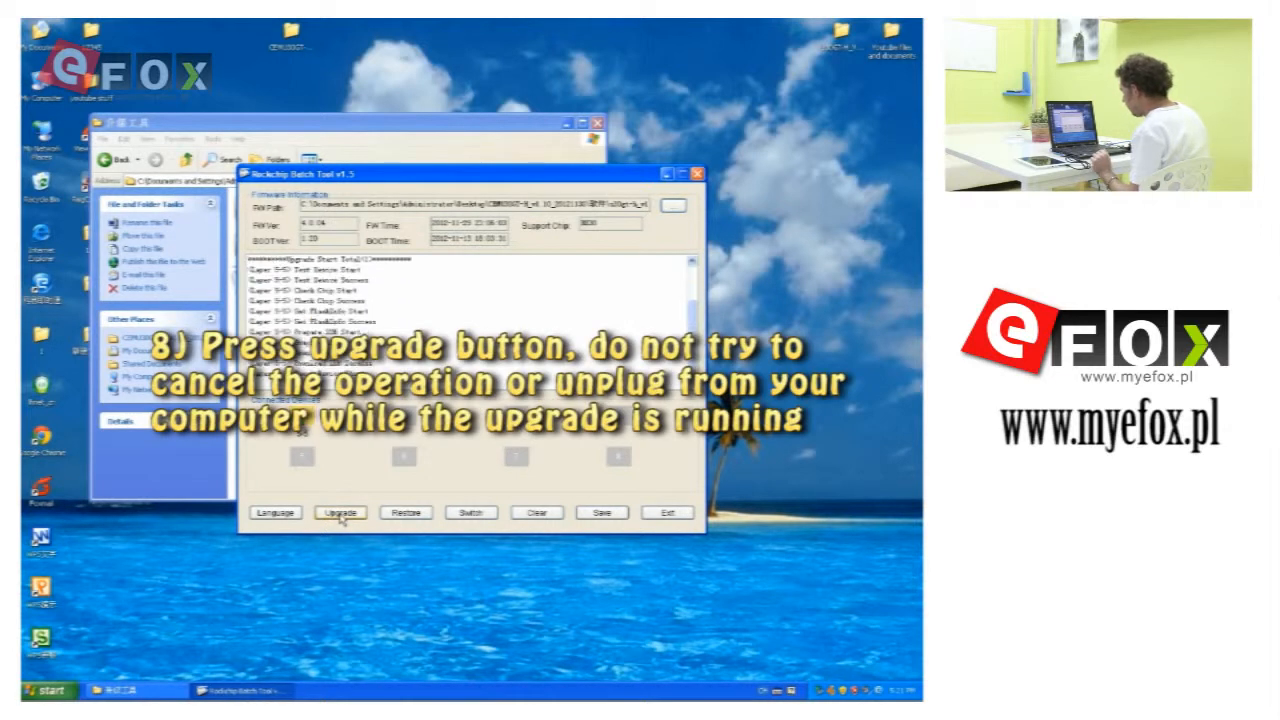
pyautogui.click(340, 512)
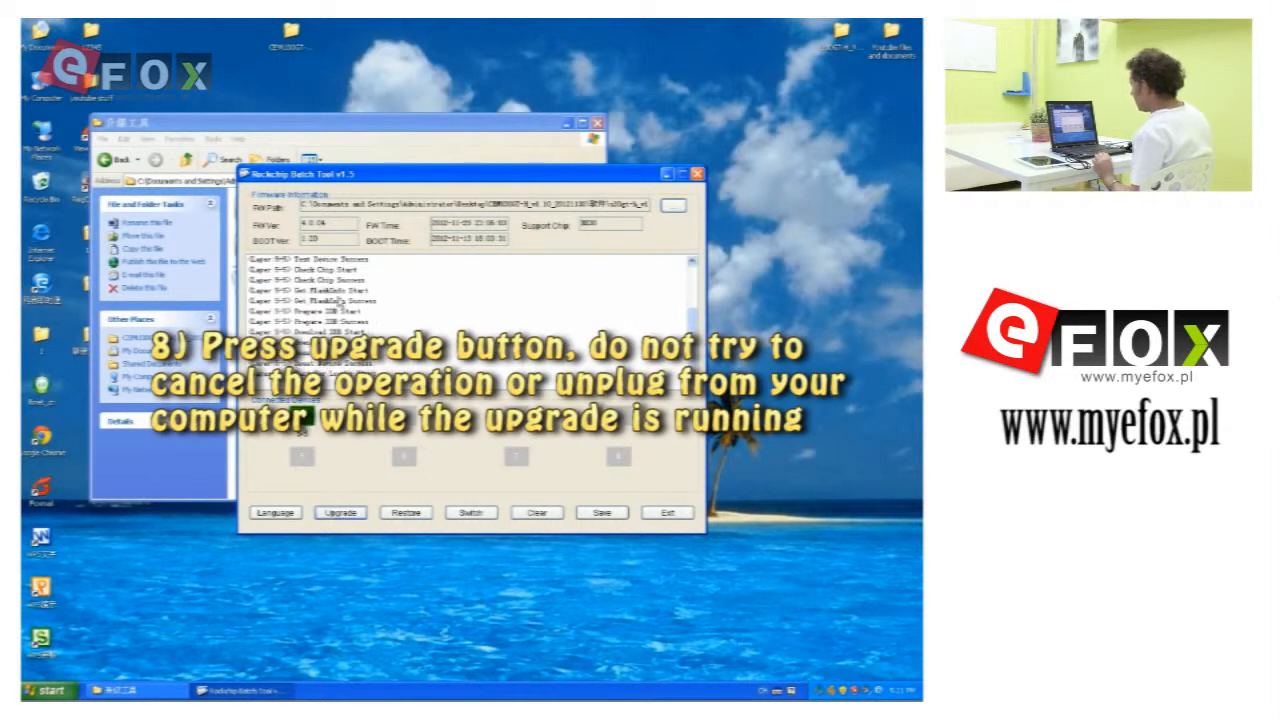
pyautogui.click(340, 512)
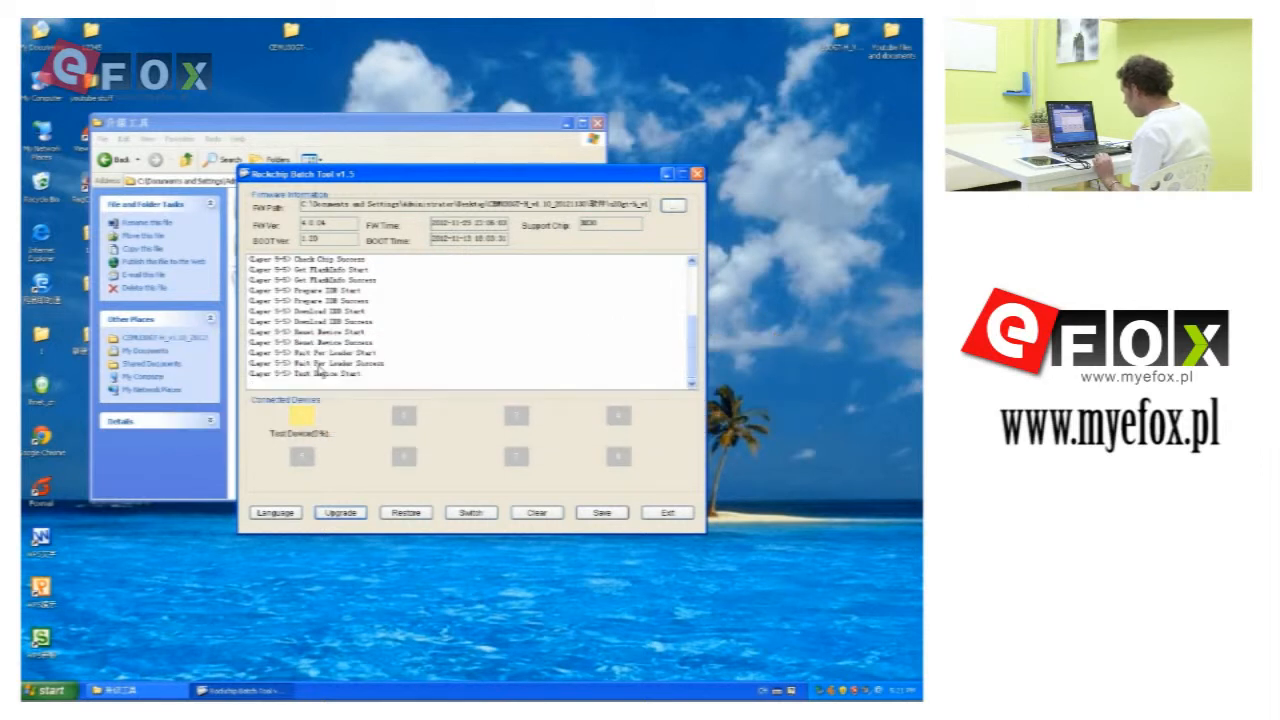